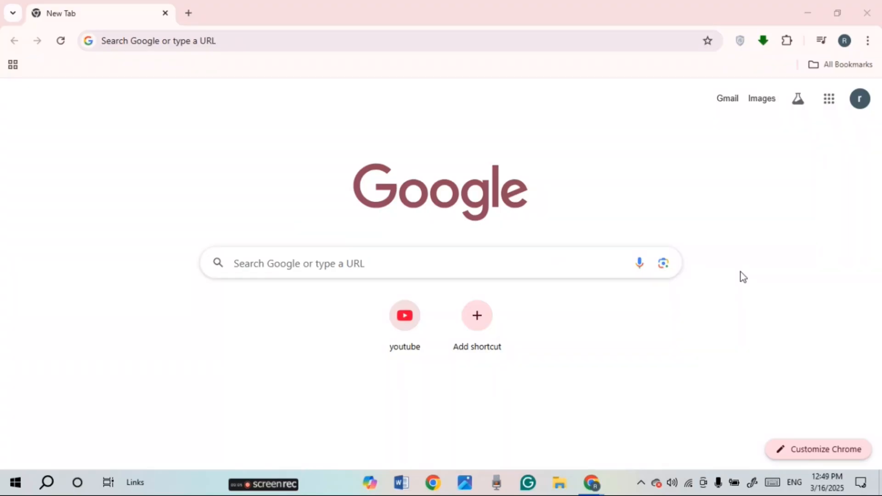
Search 'HOW TO CREATE GITHUB ACCOUNT?' then navigate to github.com.
type("HOW TO CREATE GITH")
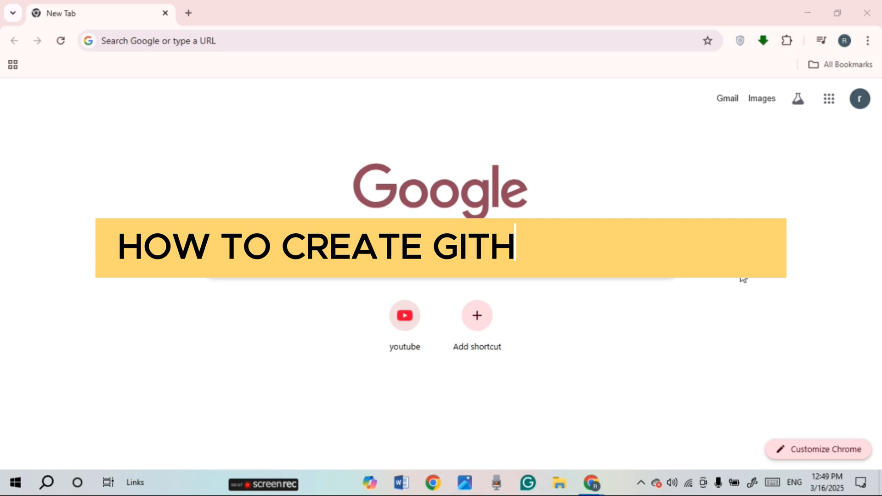
type("UB ACCOUNT?")
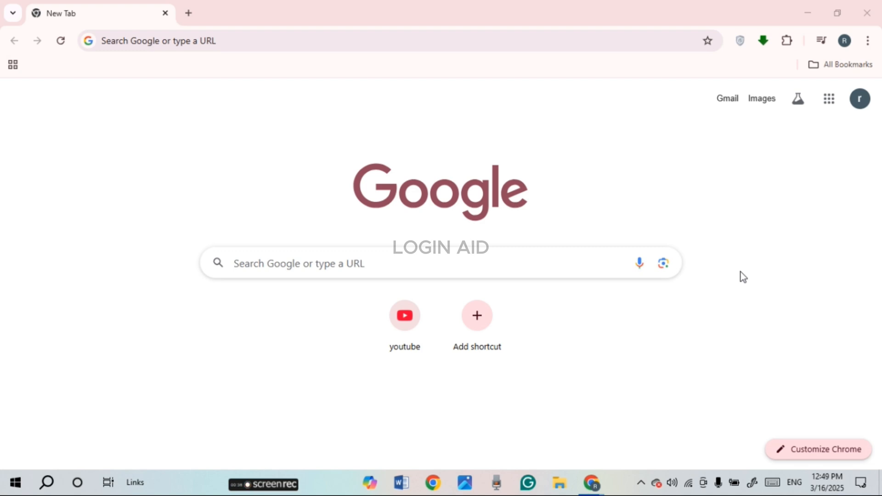
mouse_move(605, 196)
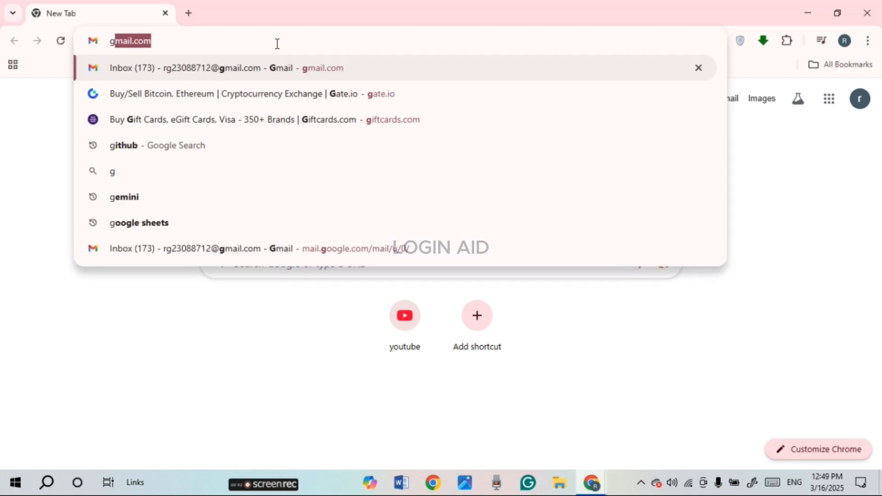
type("github.com")
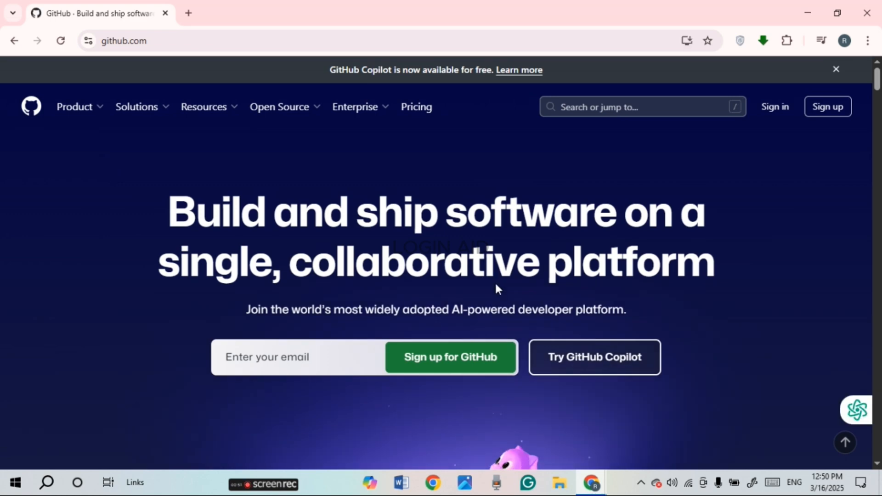
mouse_move(753, 265)
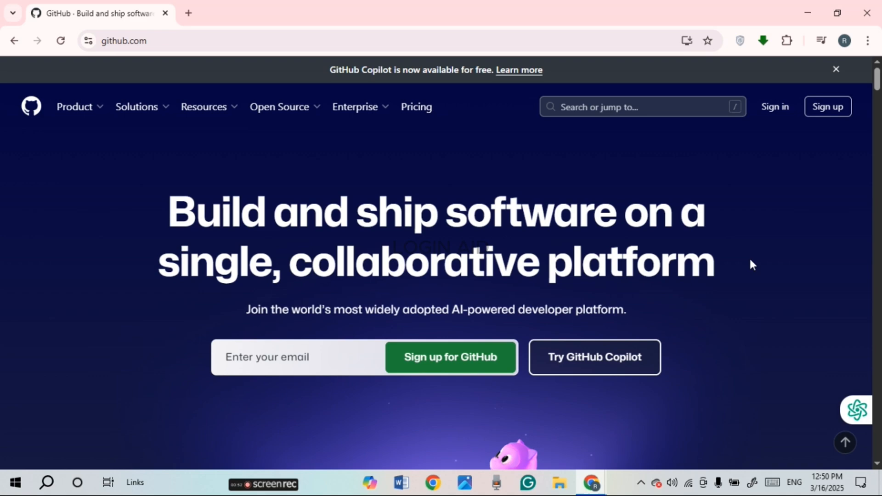
mouse_move(767, 182)
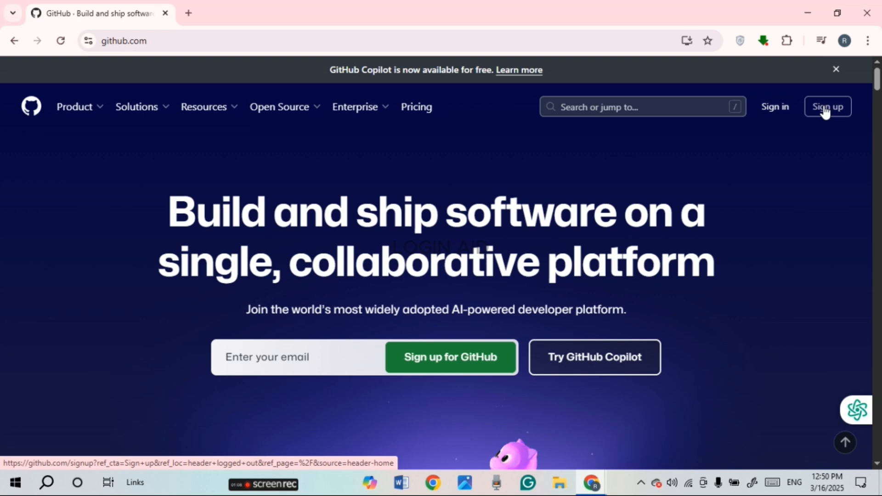
left_click(827, 107)
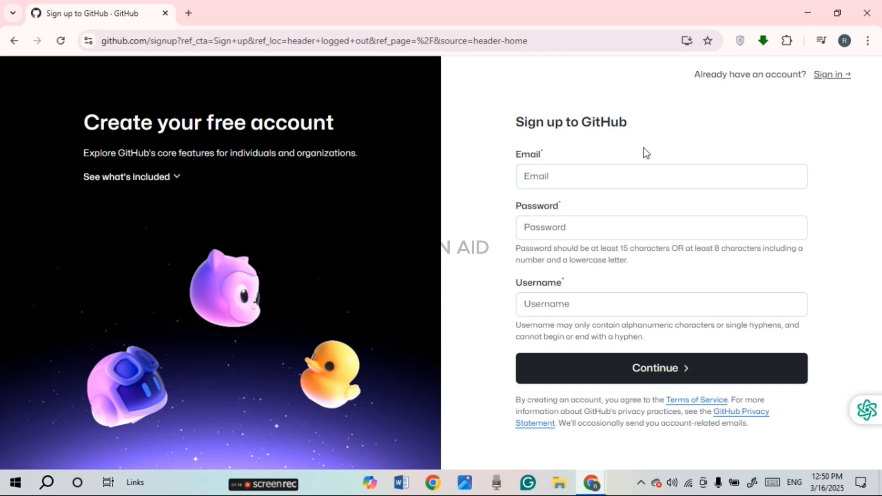
mouse_move(843, 191)
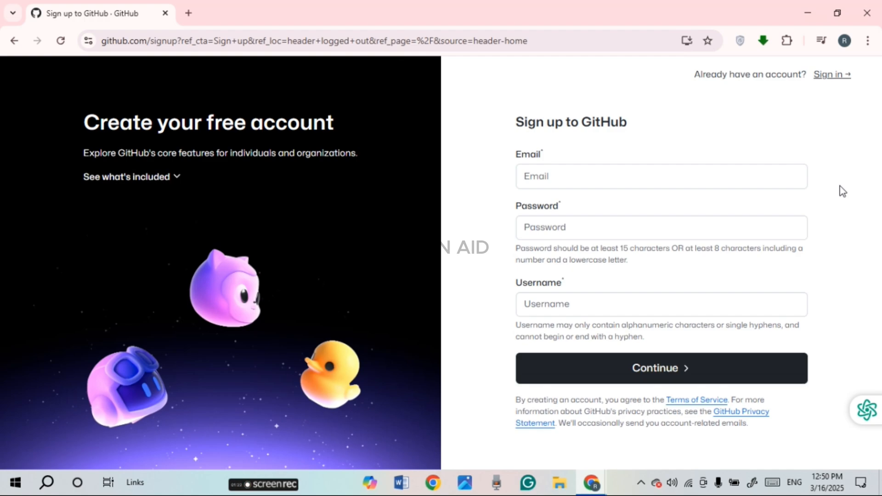
left_click(661, 176)
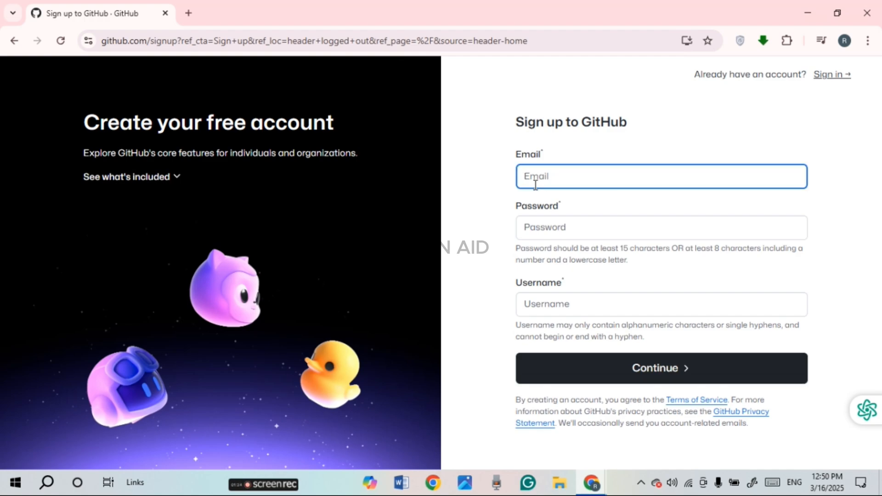
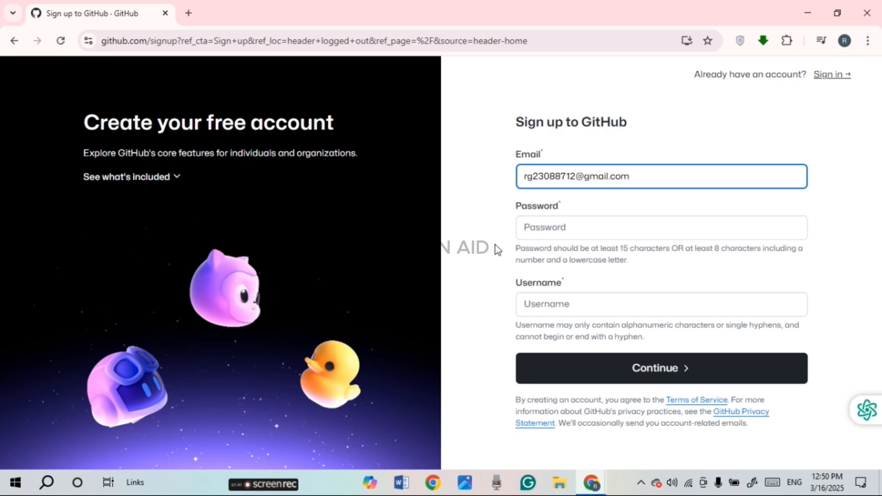
mouse_move(506, 236)
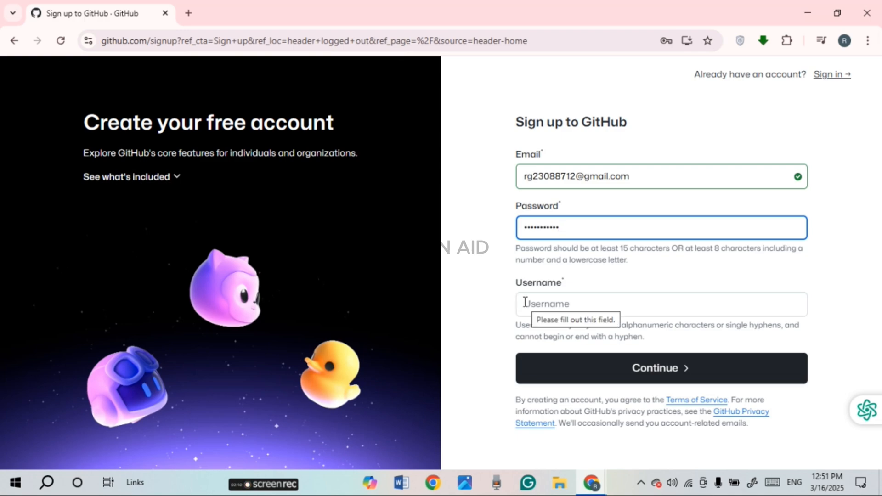
left_click(661, 304)
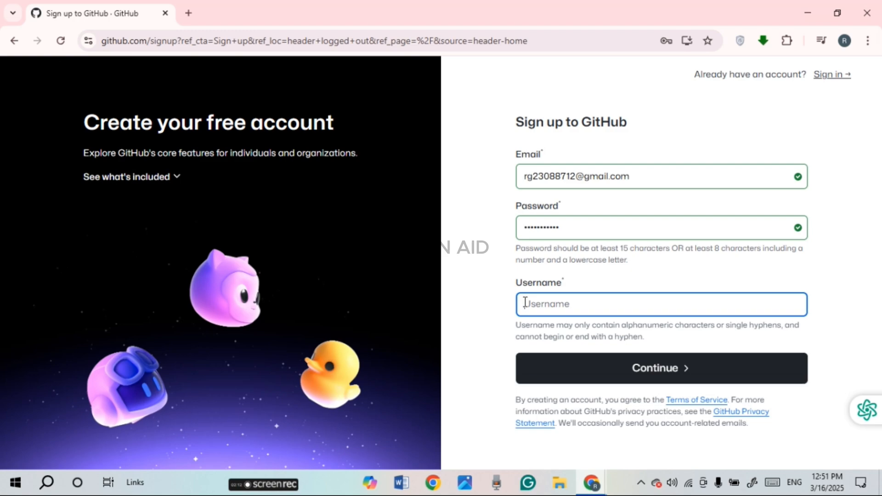
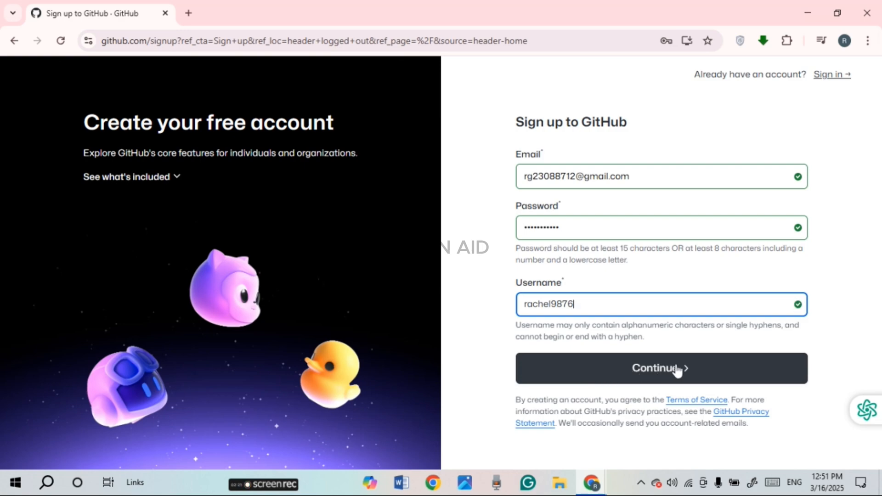
Submit the details and rotate the puzzle chair to match the hand's direction.
left_click(661, 368)
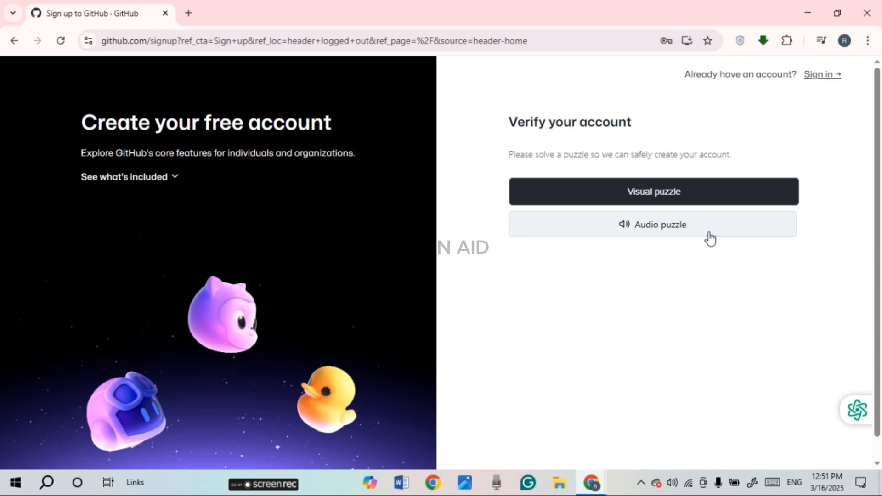
left_click(654, 191)
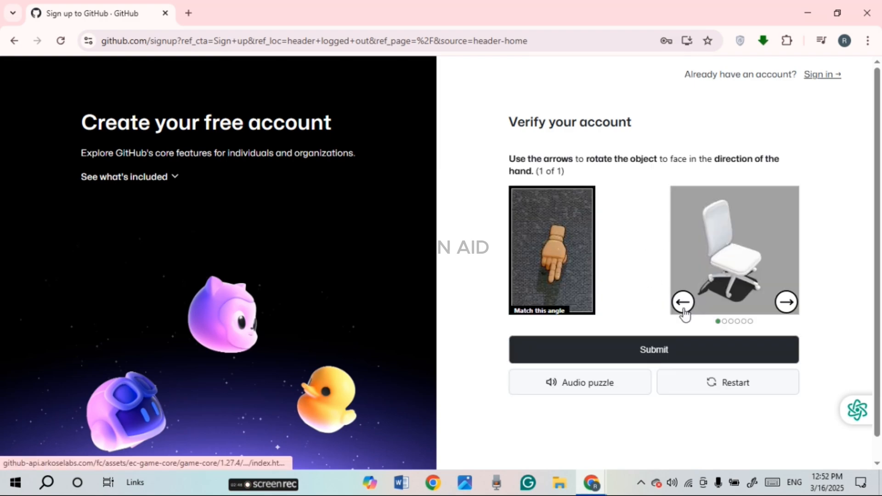
left_click(683, 302)
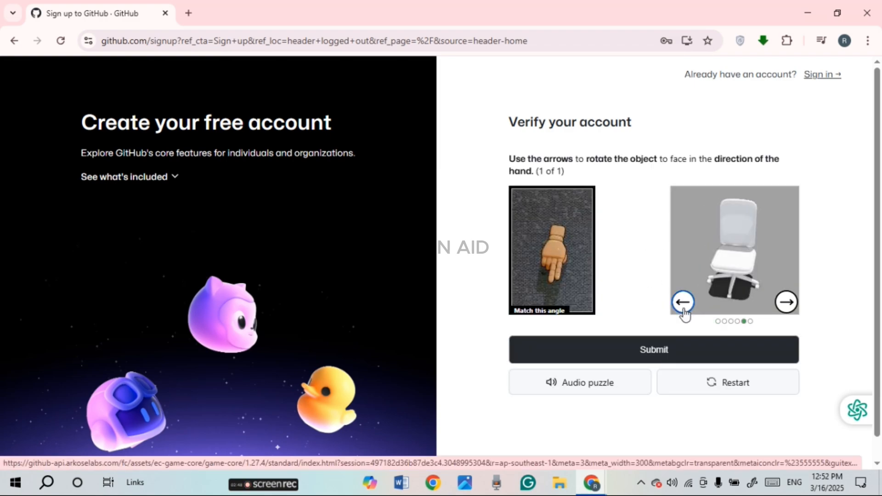
left_click(653, 350)
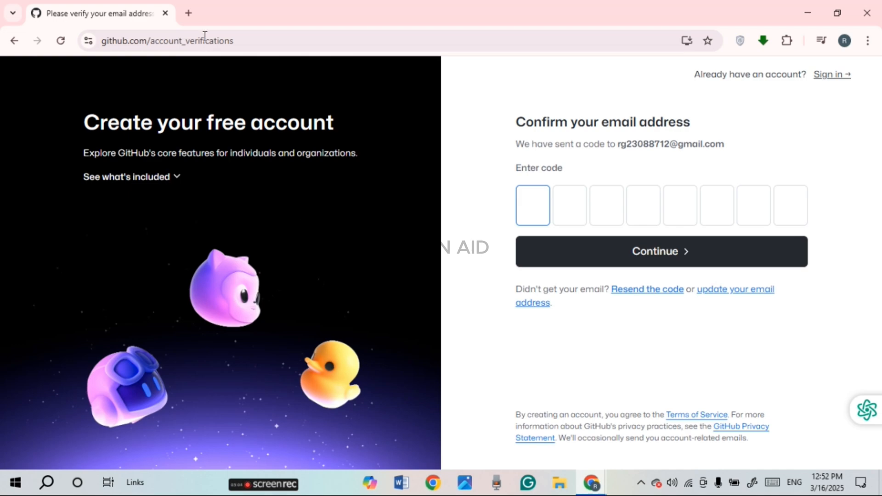
In a new tab at gmail.com, view the GitHub launch code email.
left_click(189, 13)
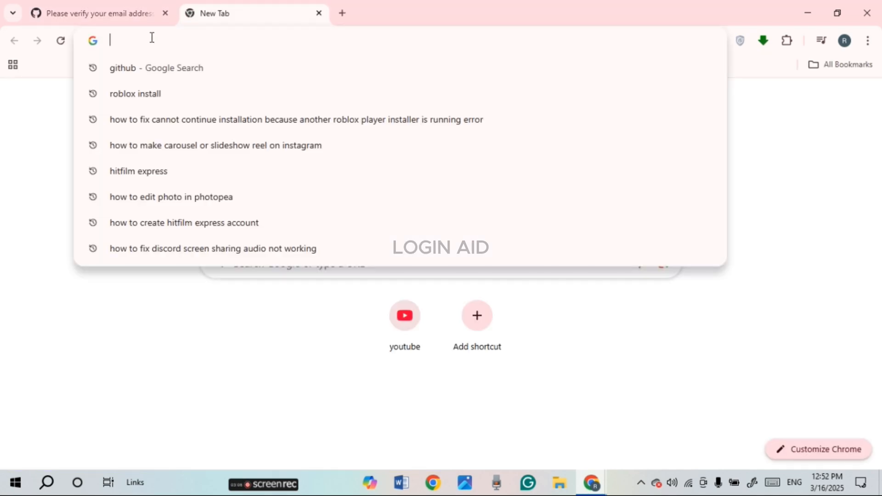
type("gmail.com")
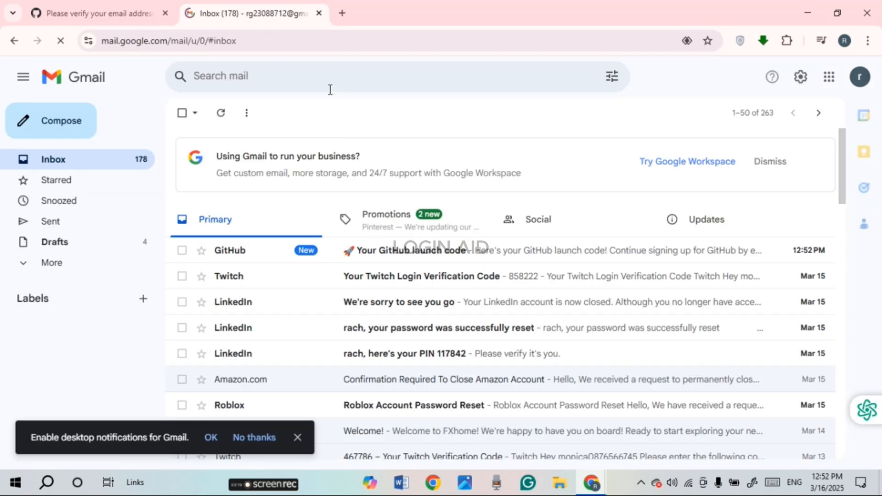
mouse_move(375, 263)
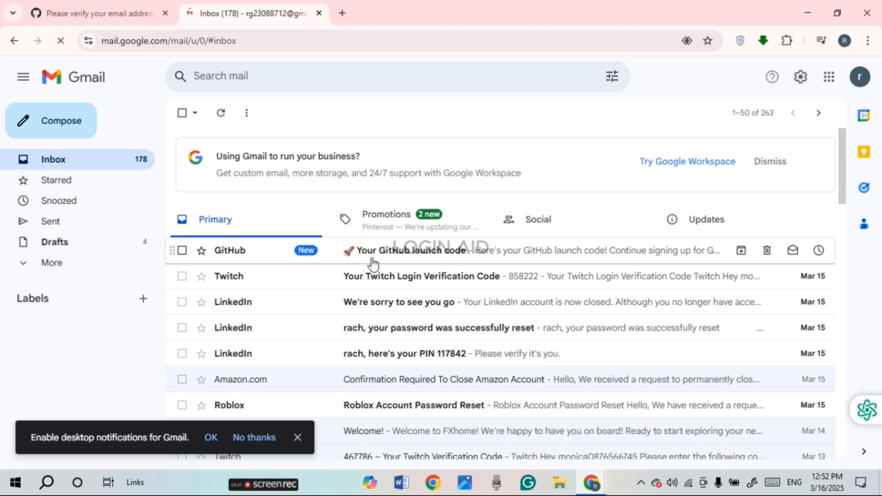
left_click(411, 250)
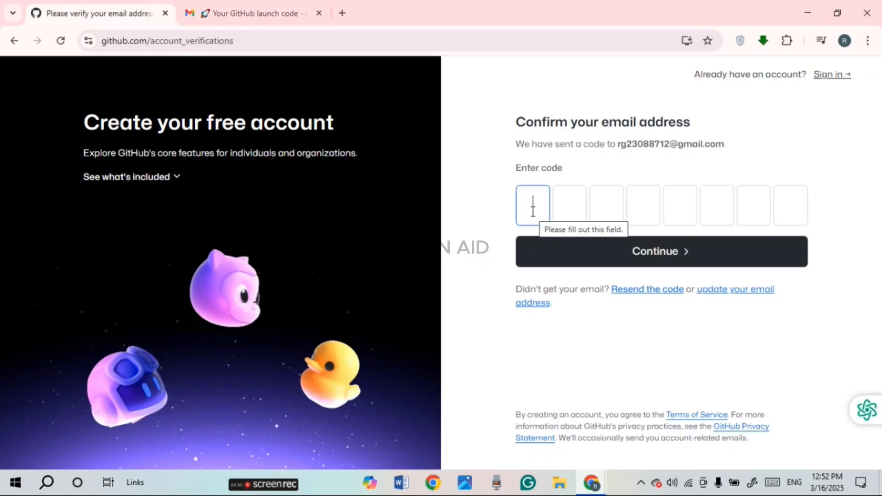
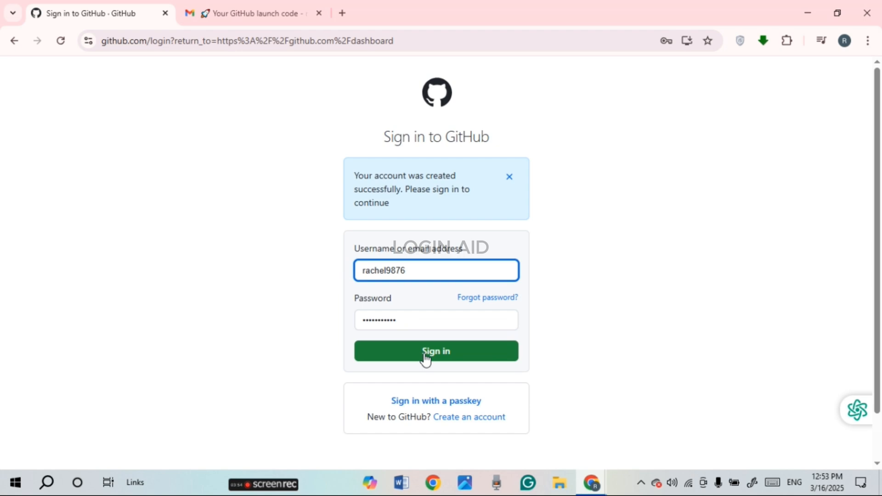
Sign in to the new account and briefly view the avatar menu on the dashboard.
left_click(436, 351)
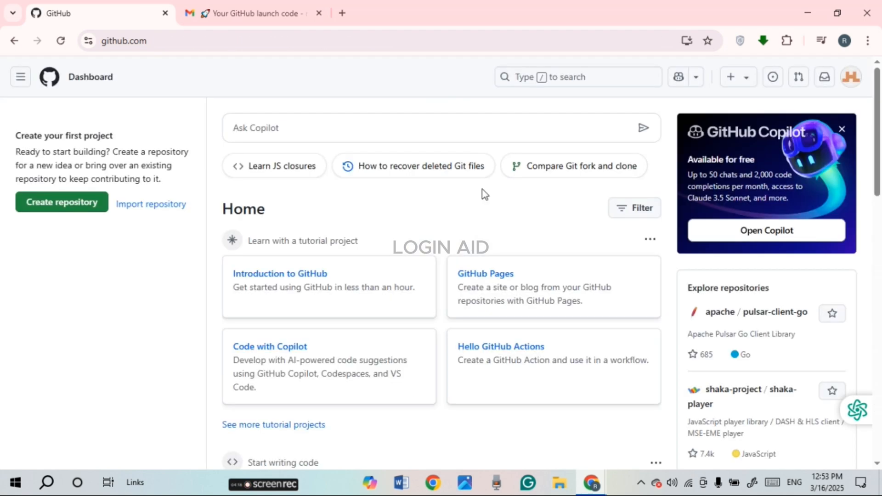
left_click(852, 77)
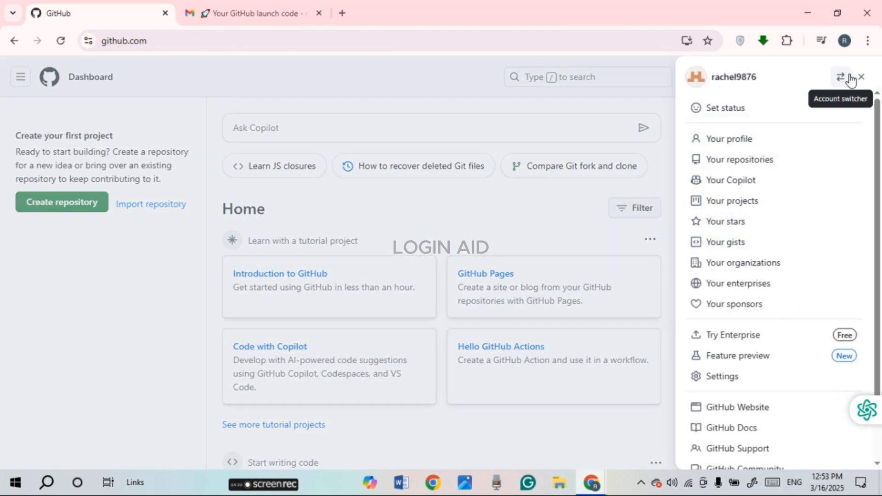
mouse_move(766, 84)
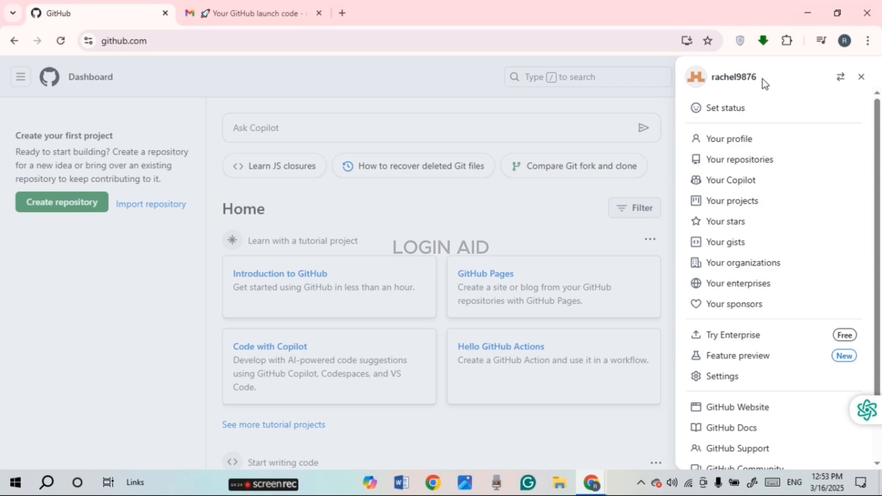
mouse_move(613, 207)
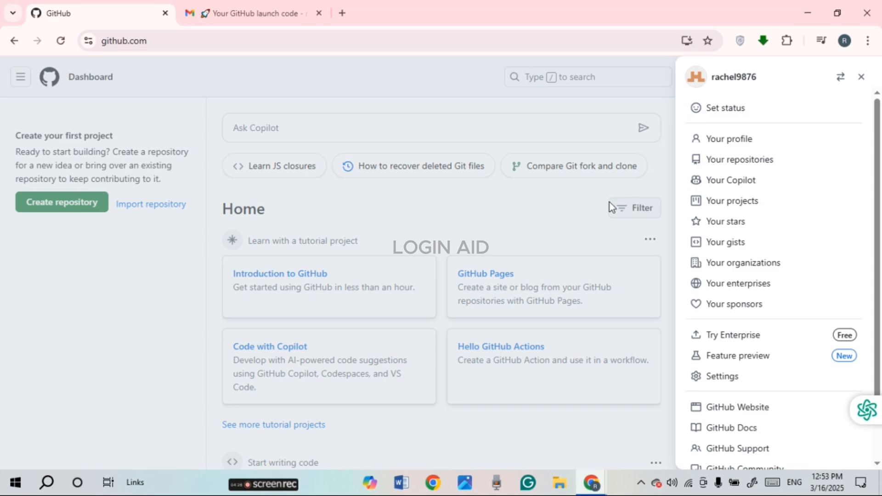
left_click(861, 78)
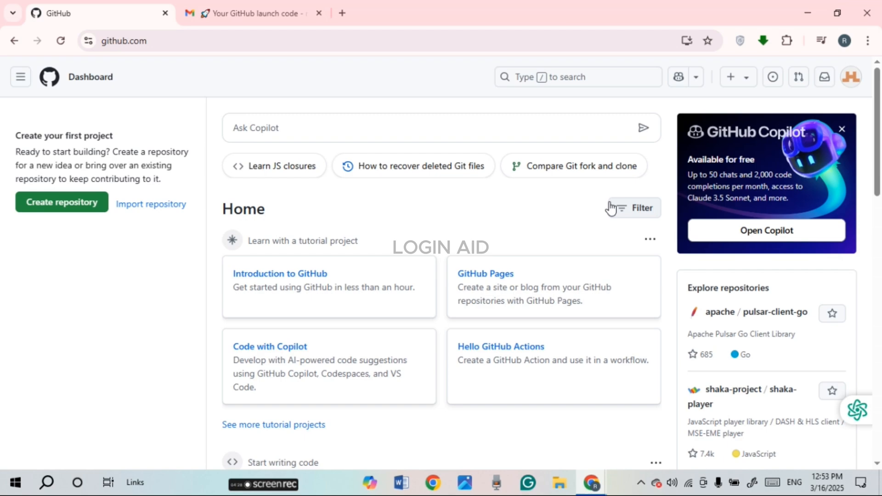